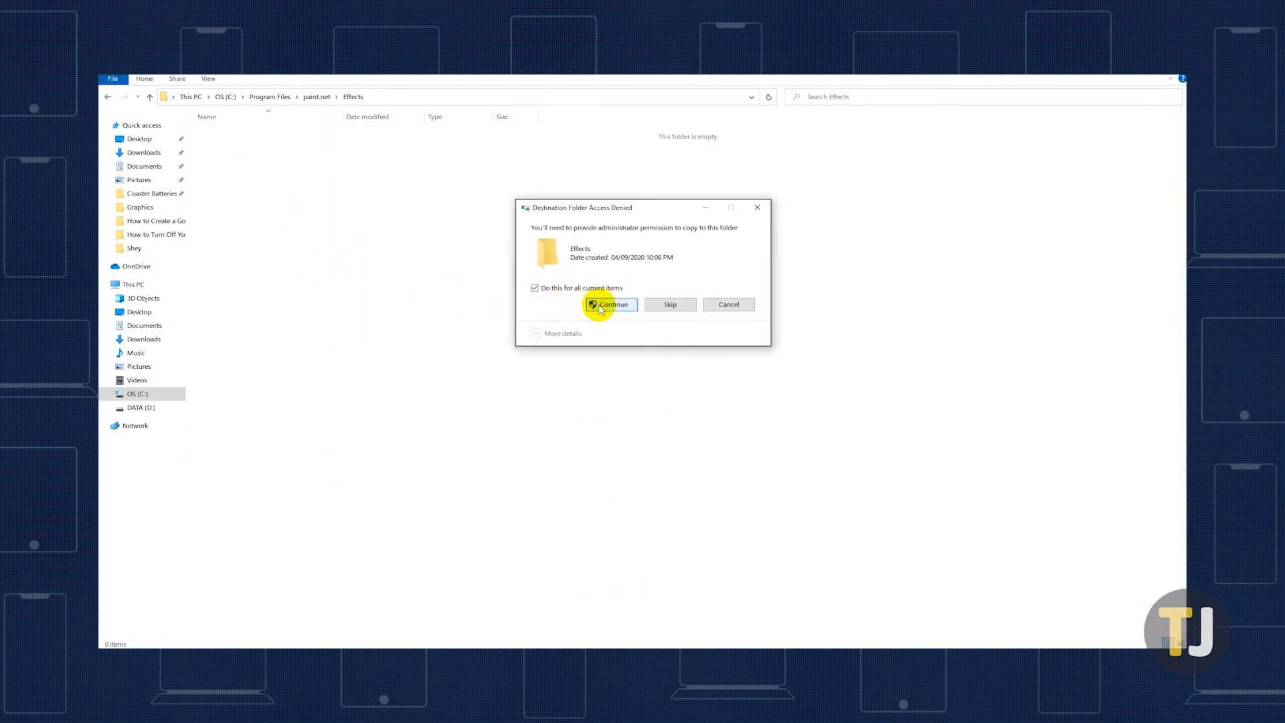
- Grant administrator permission to copy the plugin files into paint.net's Effects folder
click(611, 304)
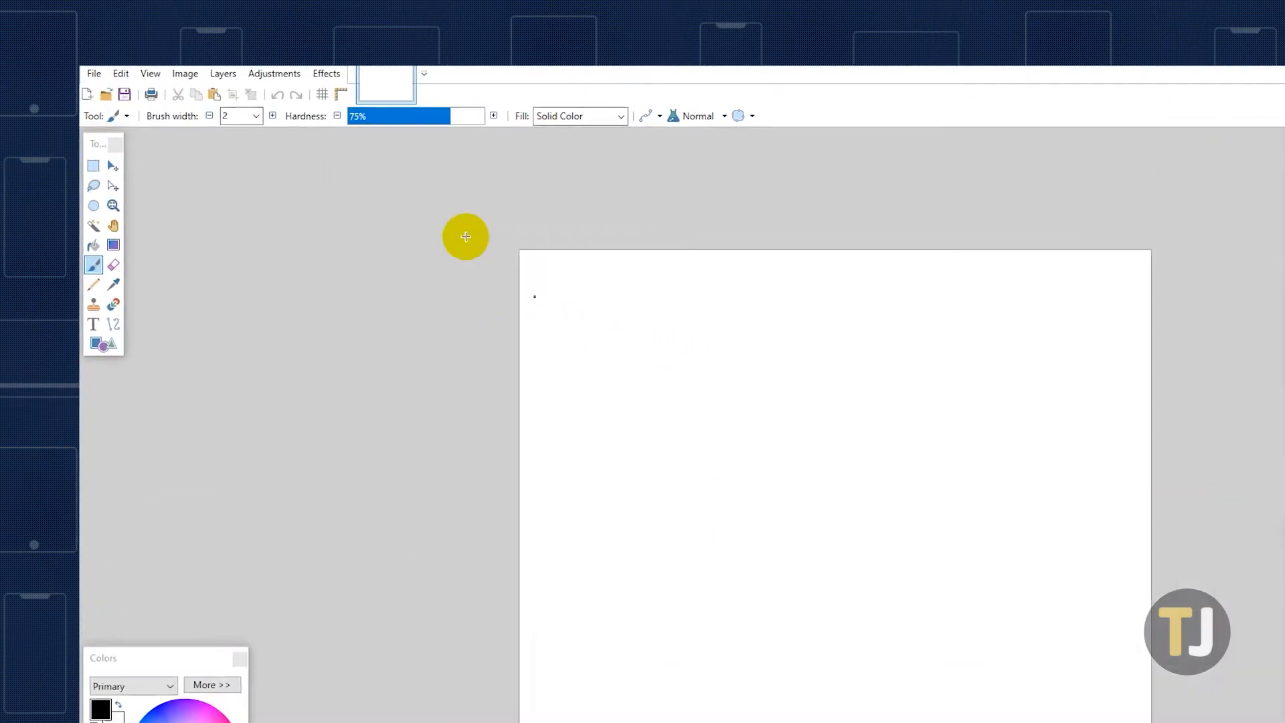
- Open Paint.NET's Effects menu to confirm the Text Formations plugins are listed
click(326, 73)
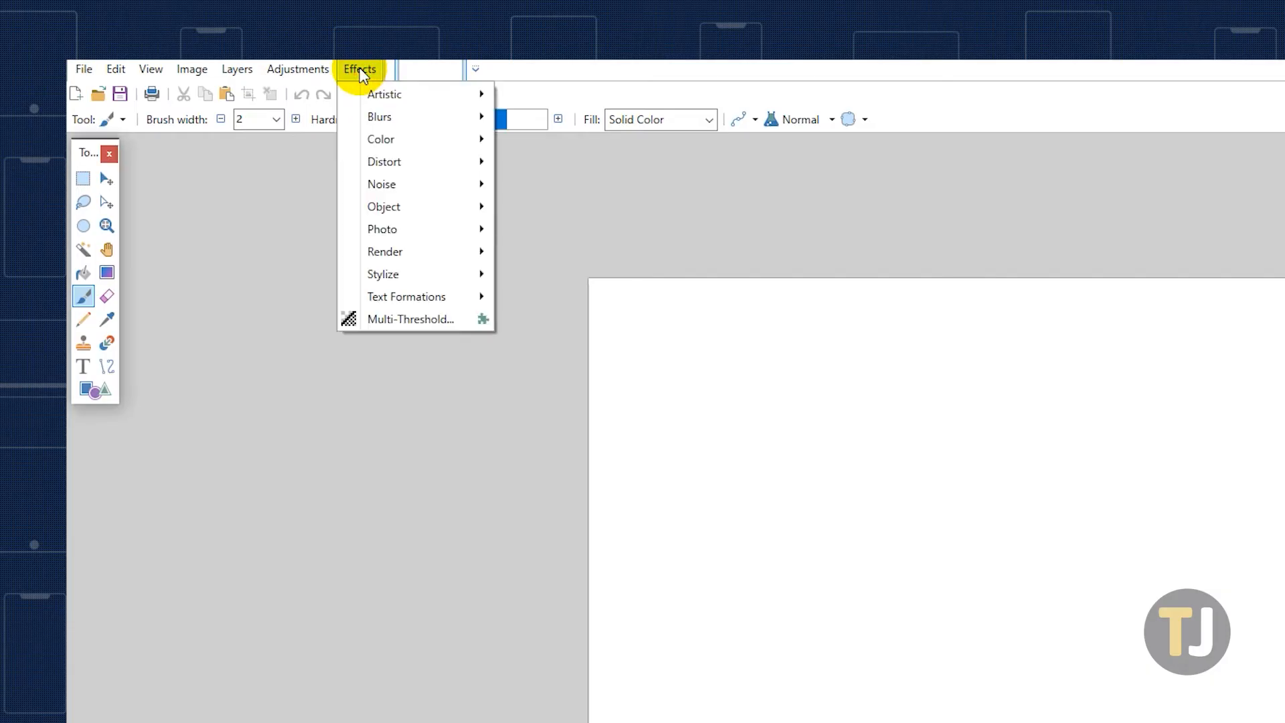
mouse_move(389, 231)
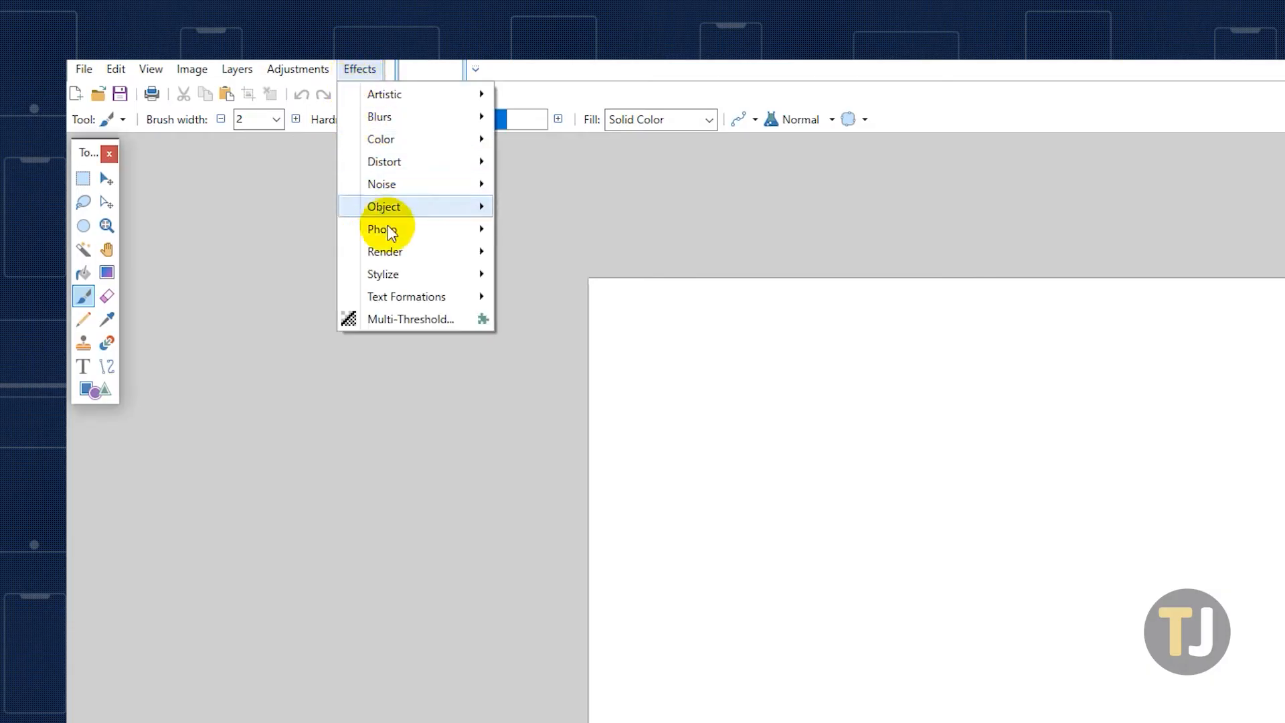
mouse_move(408, 296)
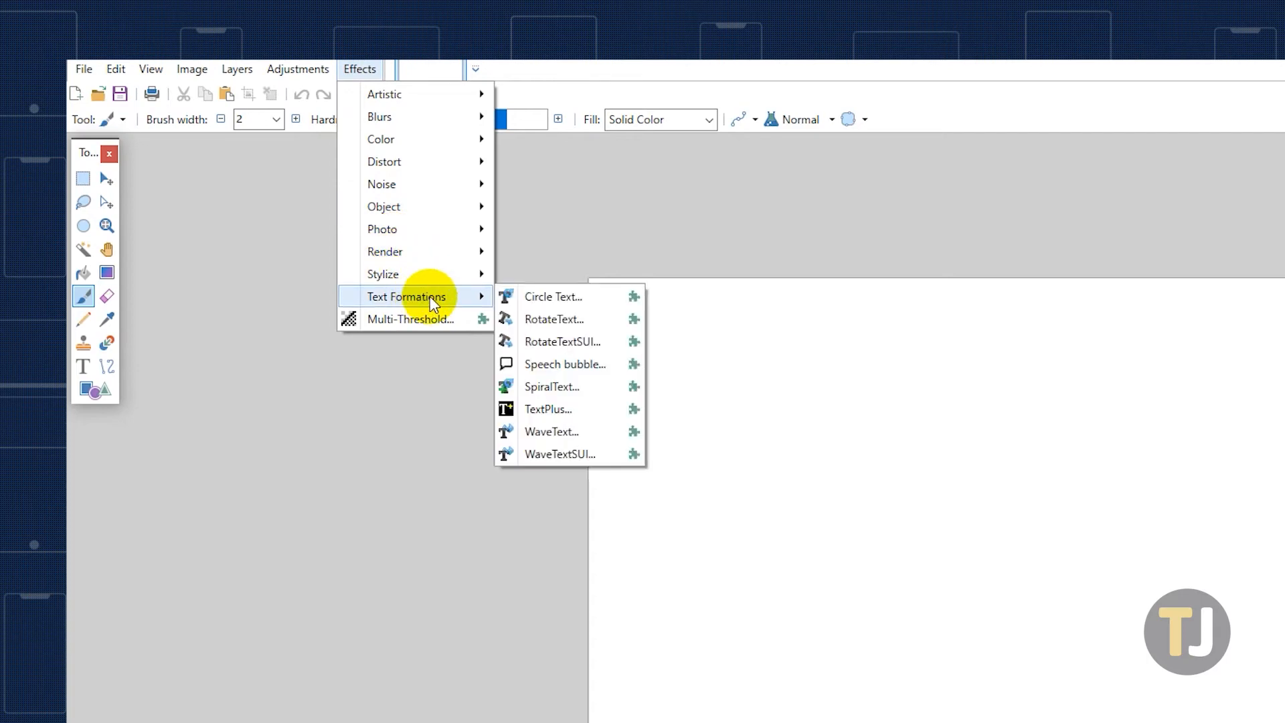
mouse_move(453, 302)
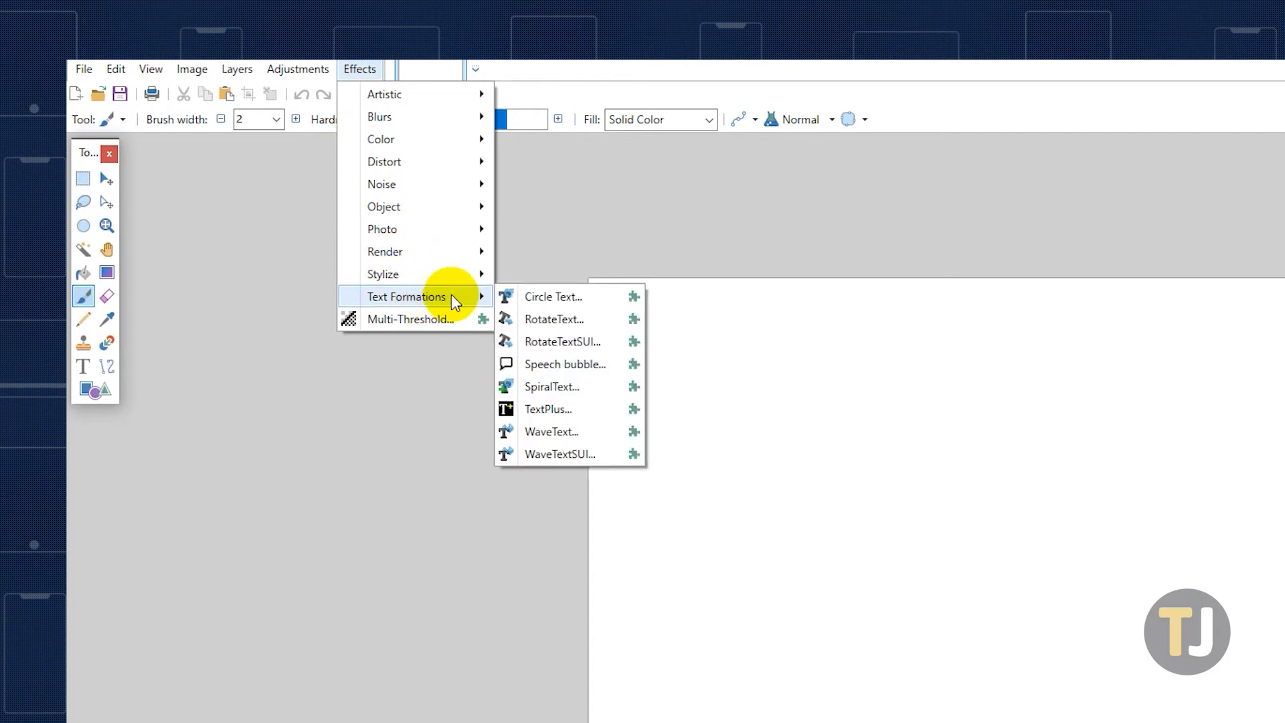
- Apply Circle Text with the text 'Tech Junkie' in Arial font
click(553, 296)
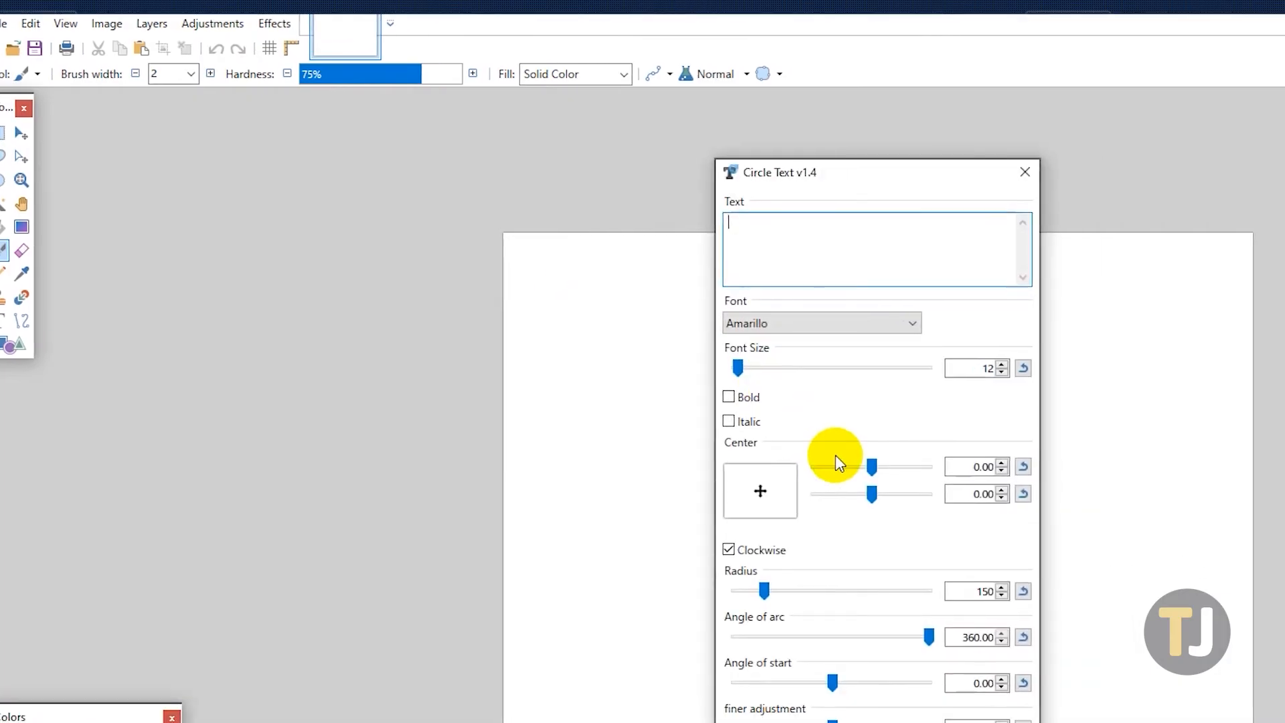
text(Tech Junkie)
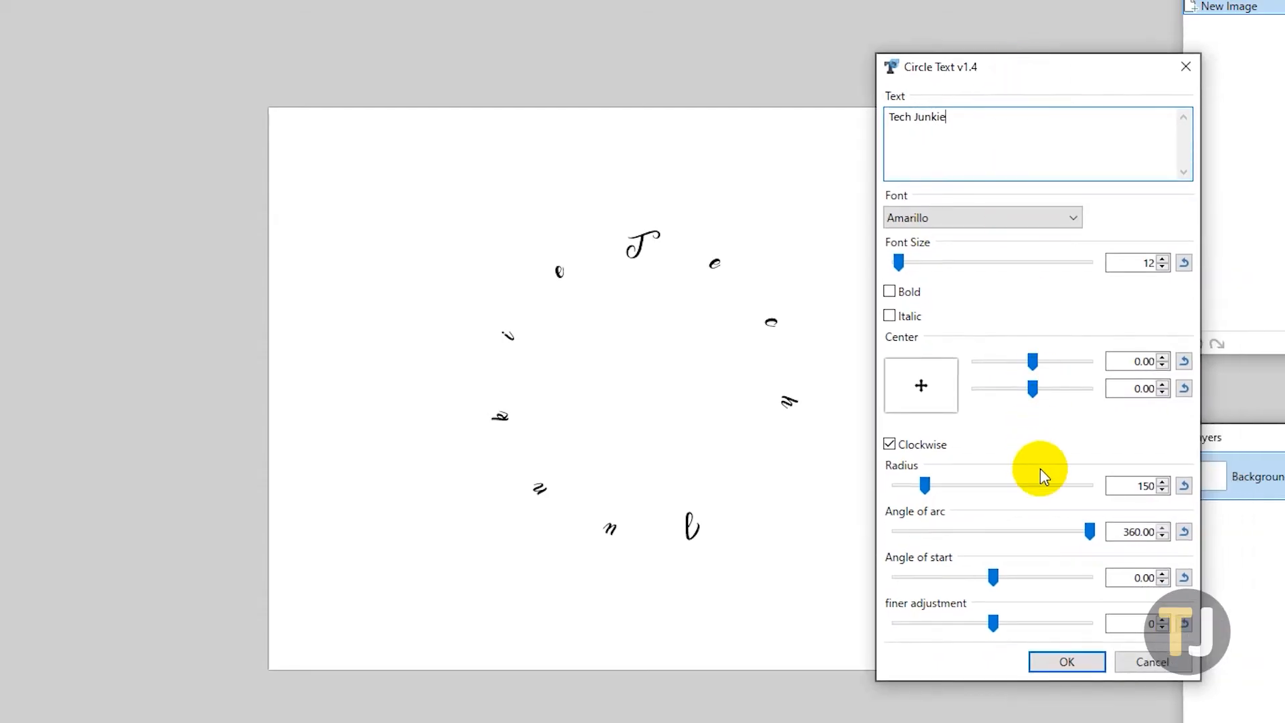
click(981, 217)
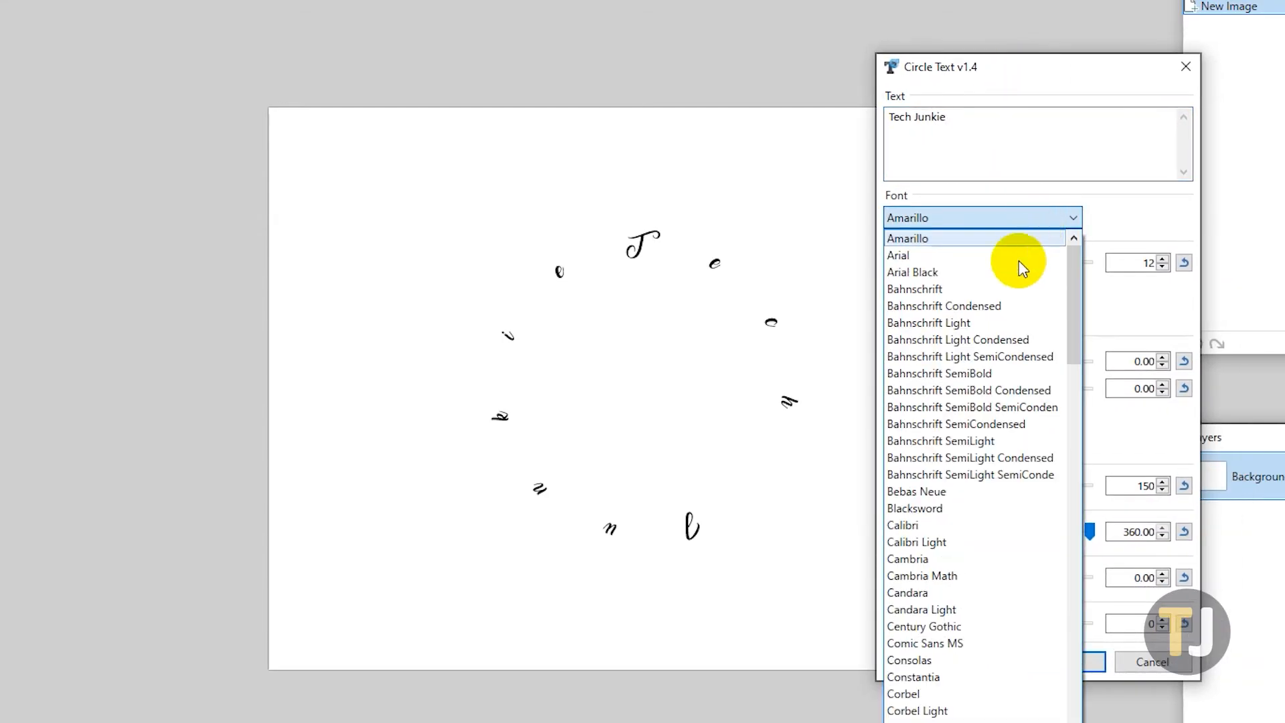
click(898, 255)
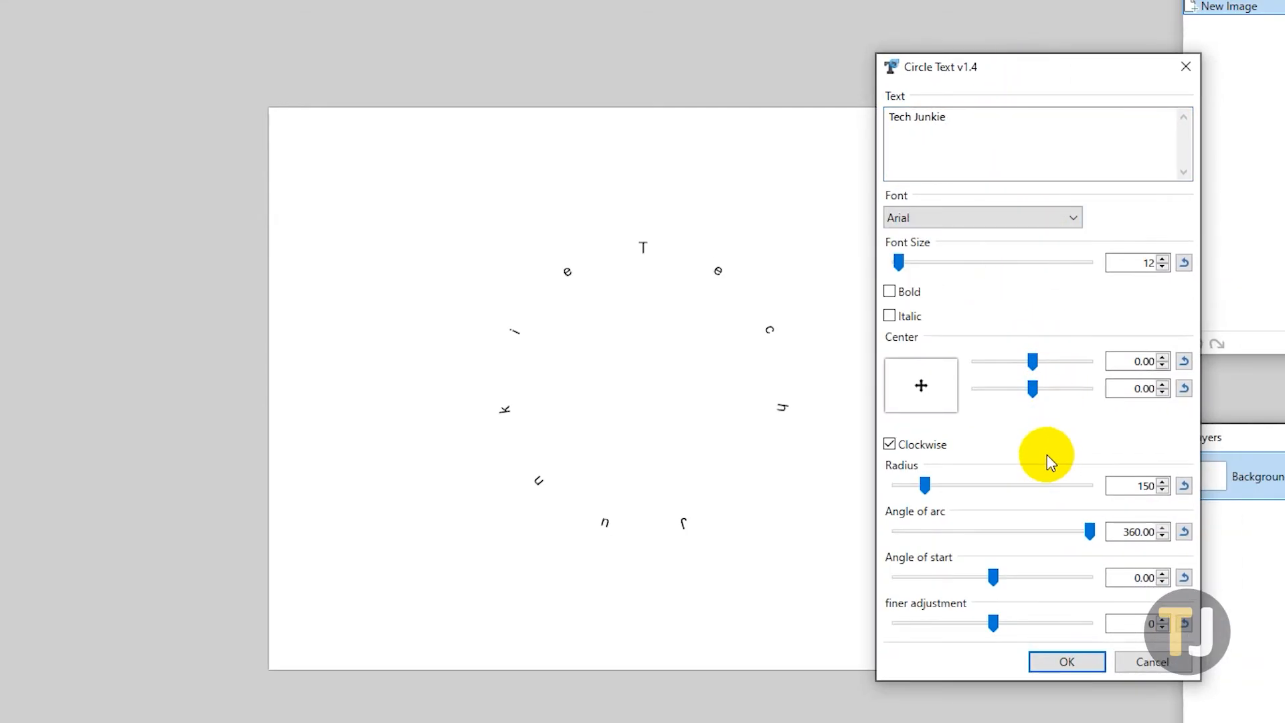
mouse_move(997, 477)
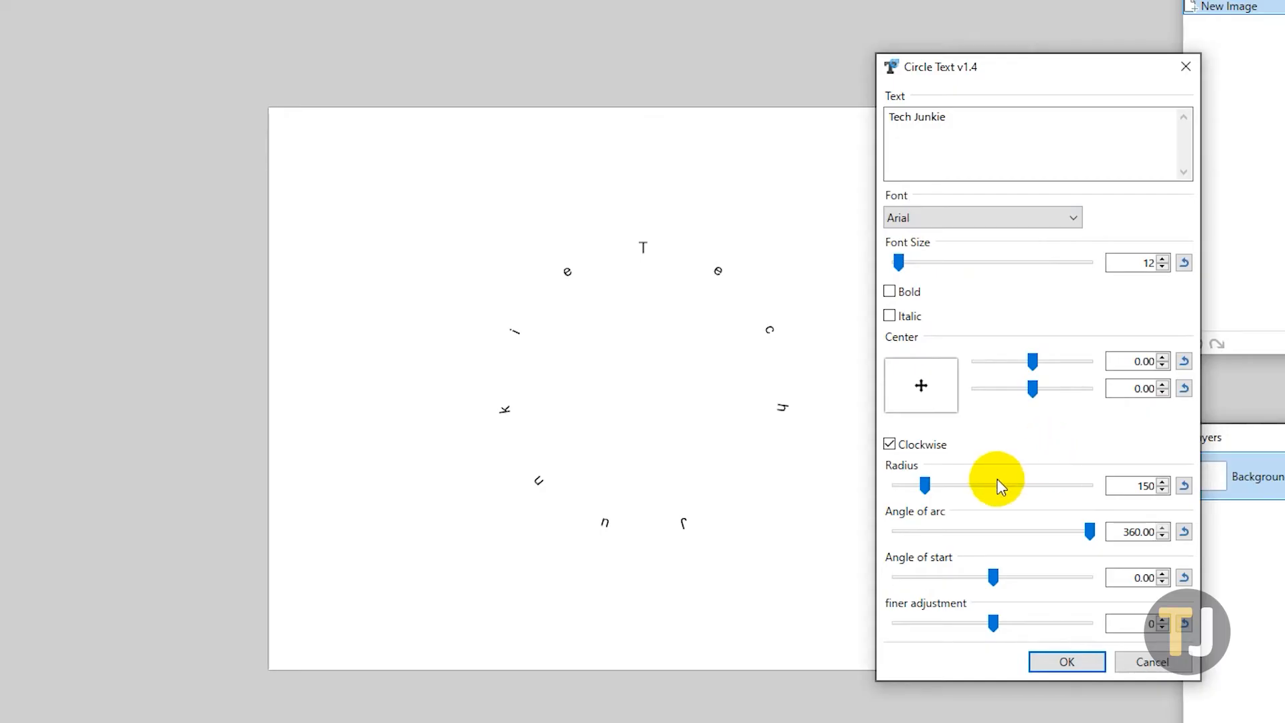
click(1066, 661)
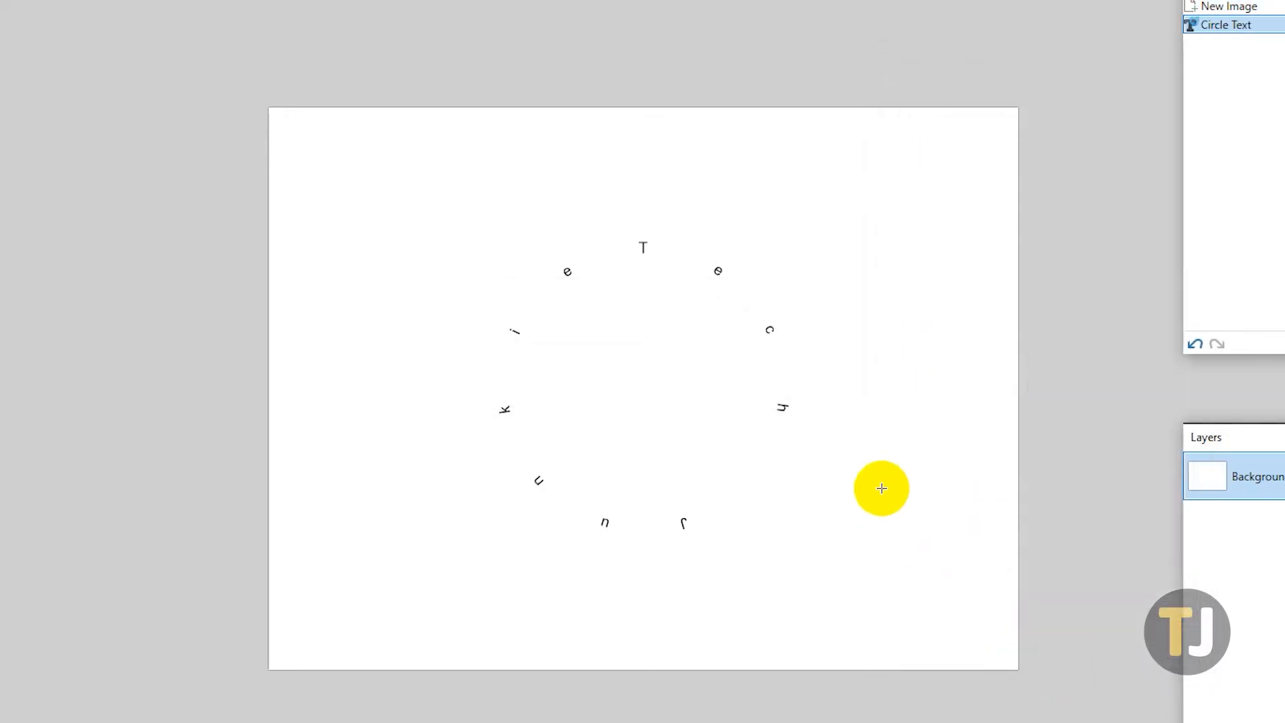
mouse_move(878, 483)
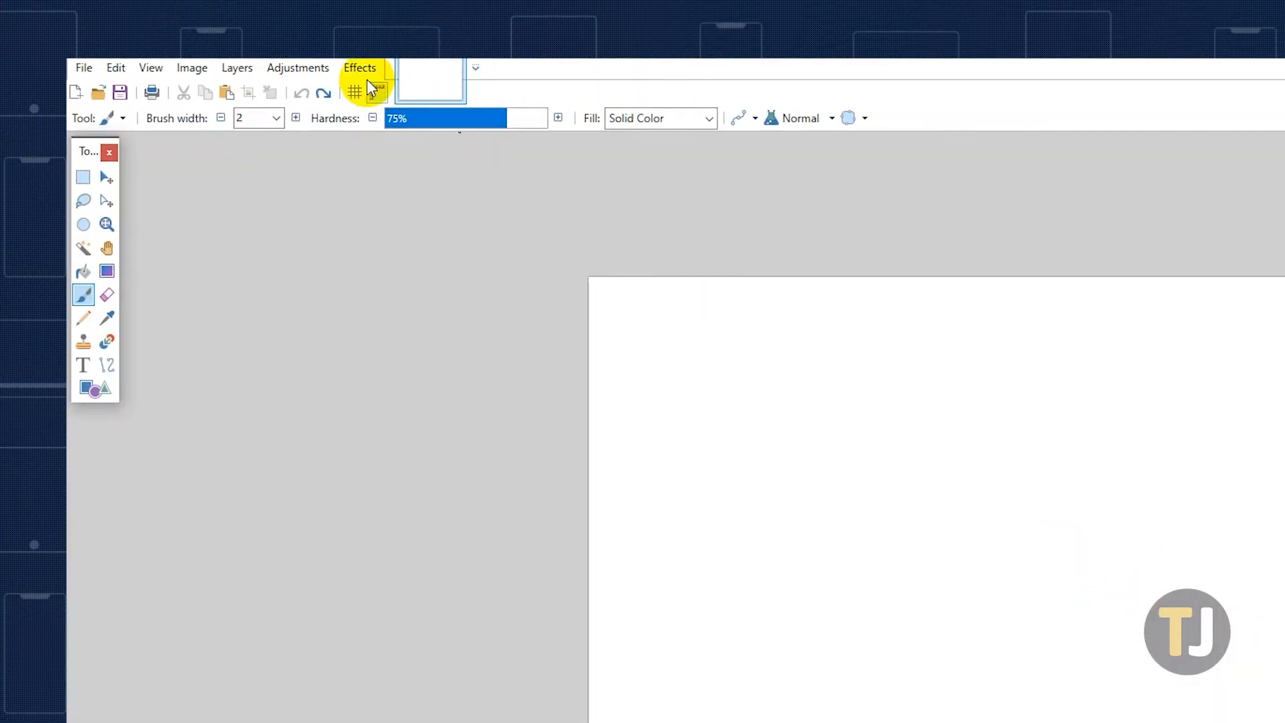
- Reopen the Effects menu showing Repeat Circle Text and Text Formations
click(361, 66)
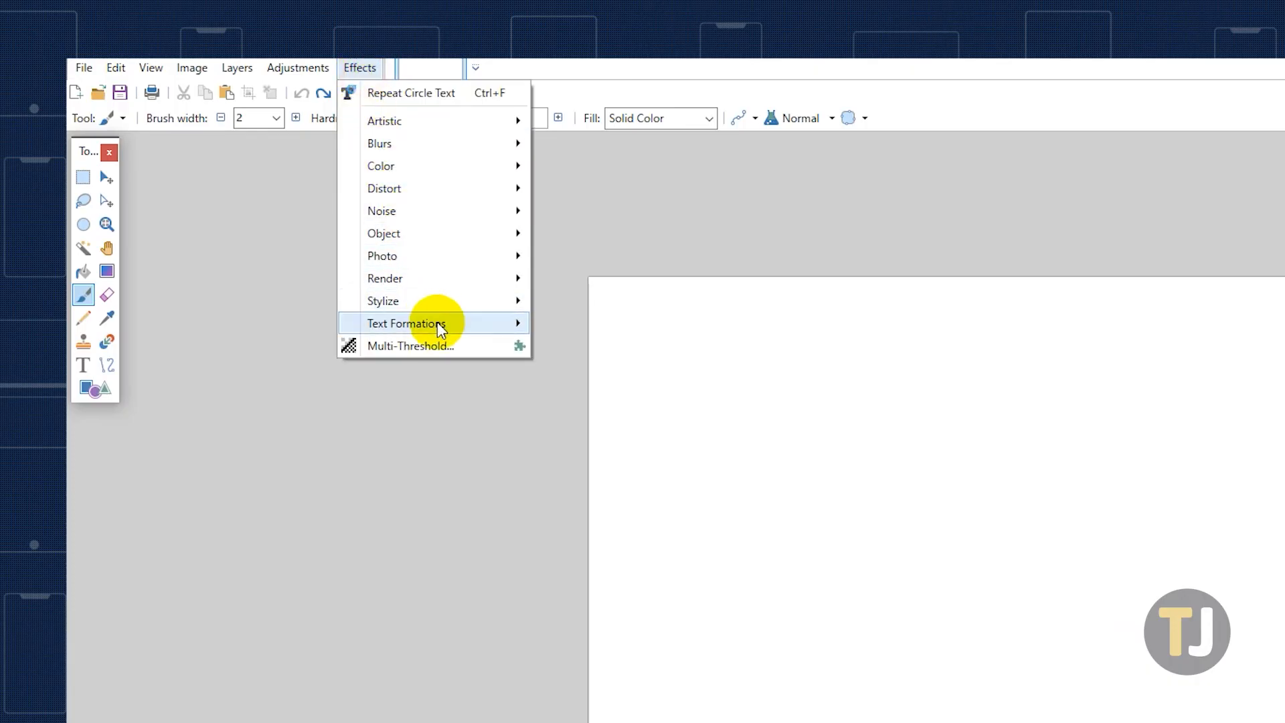